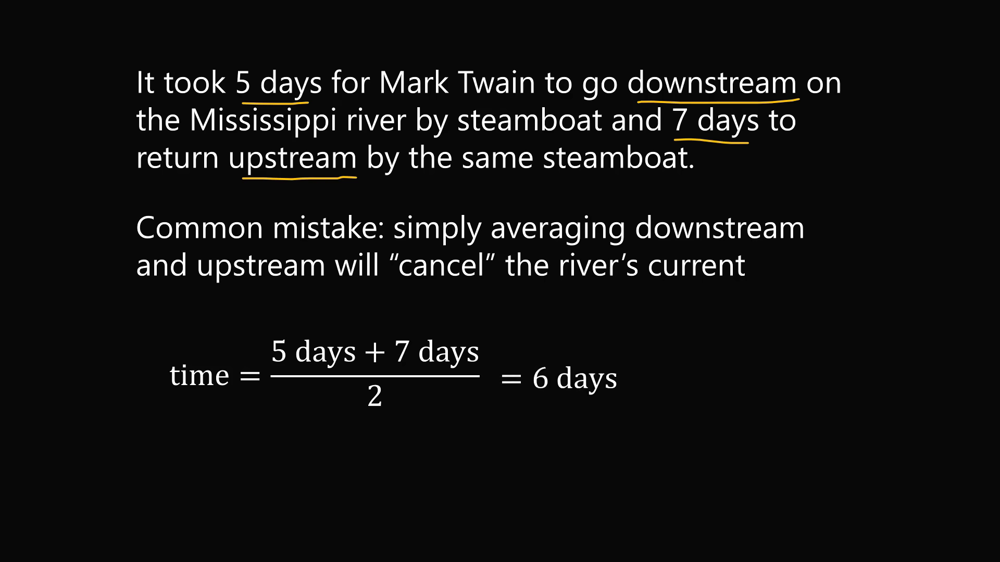
drag(191, 347, 580, 379)
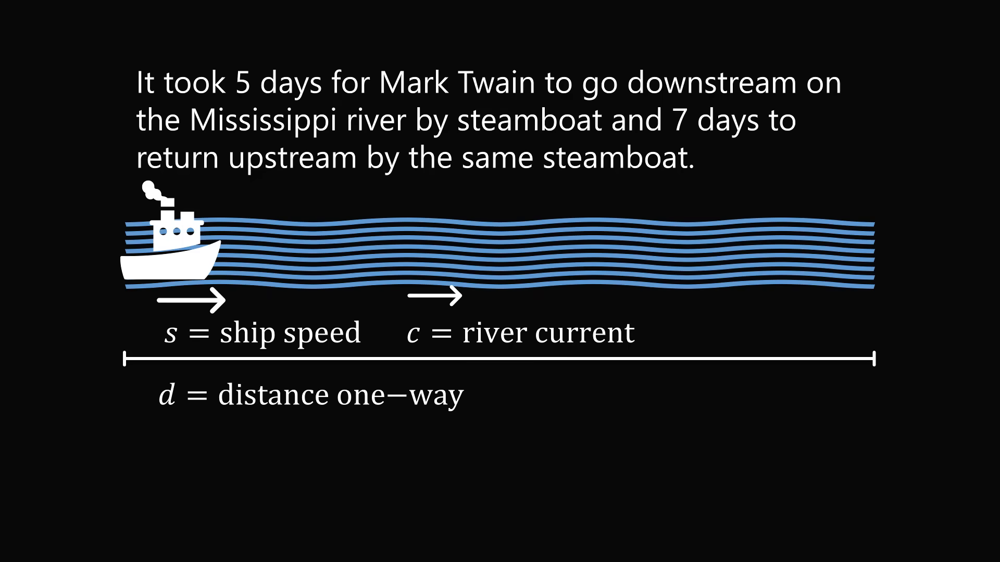
text(d = rt)
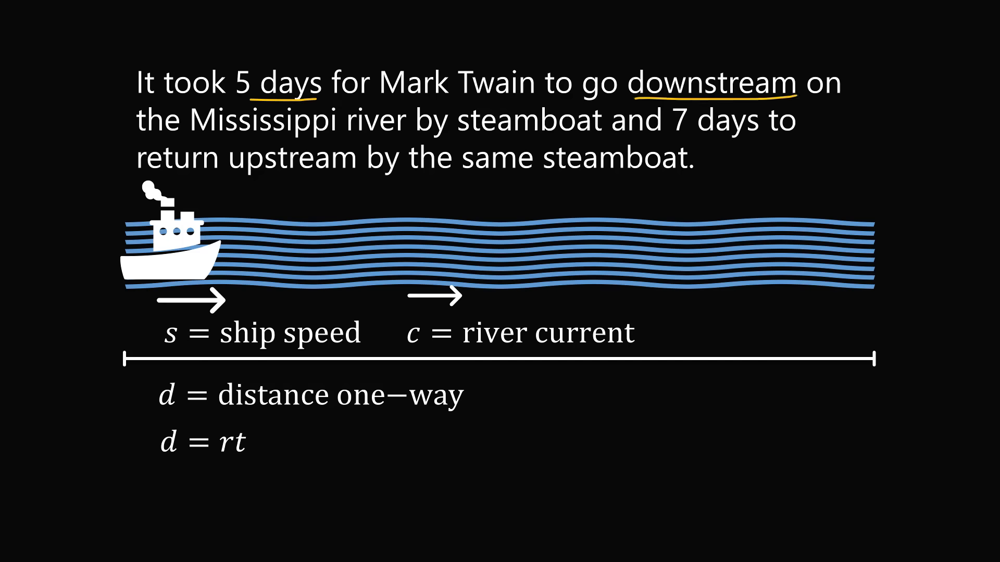
text(t = 5)
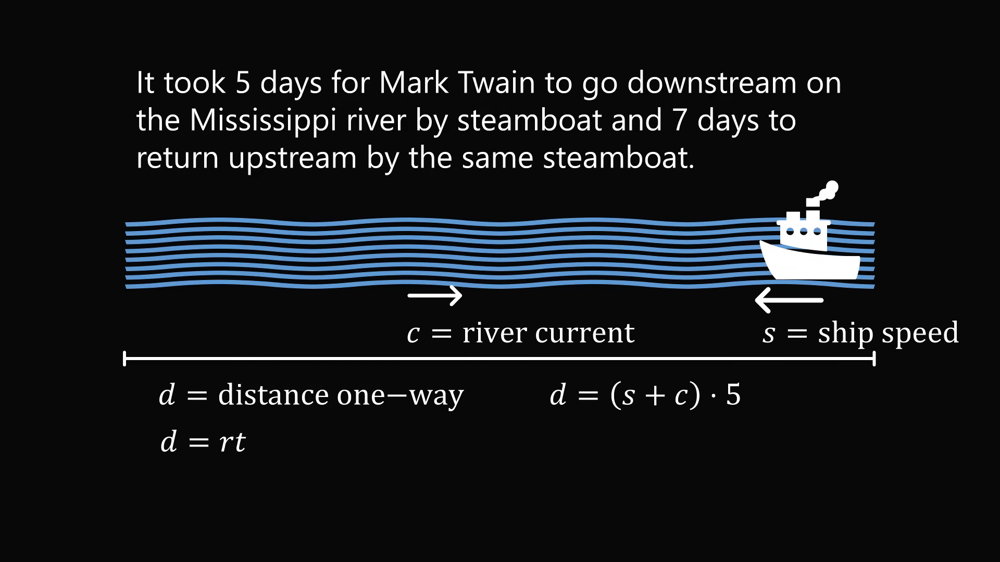
drag(668, 141, 741, 145)
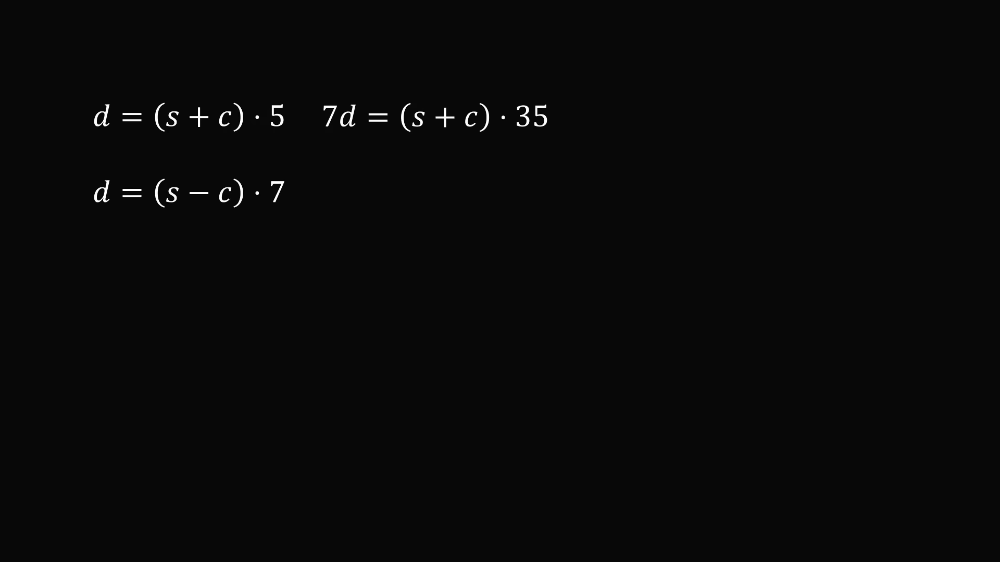
text(7d = 35s + 35c)
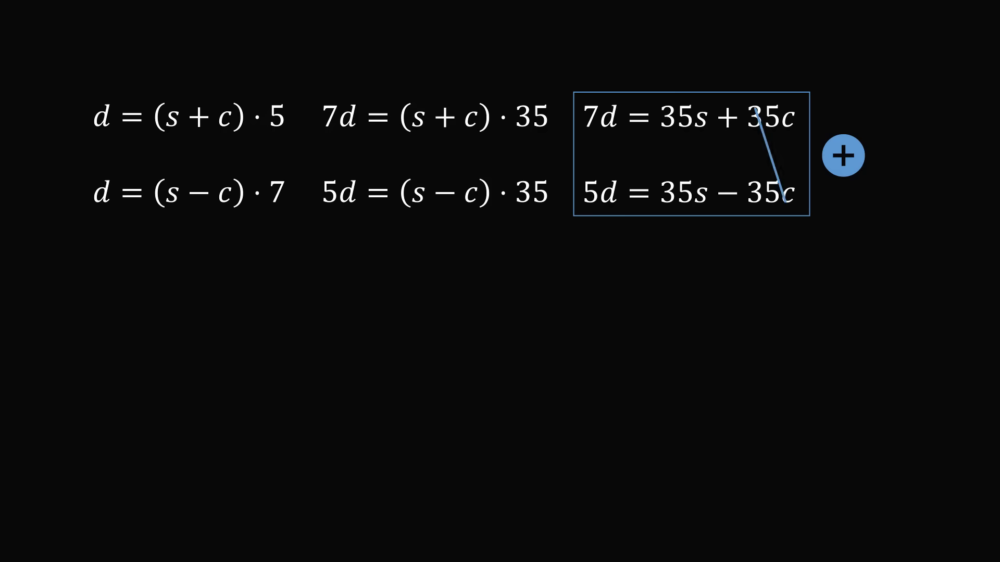
click(842, 155)
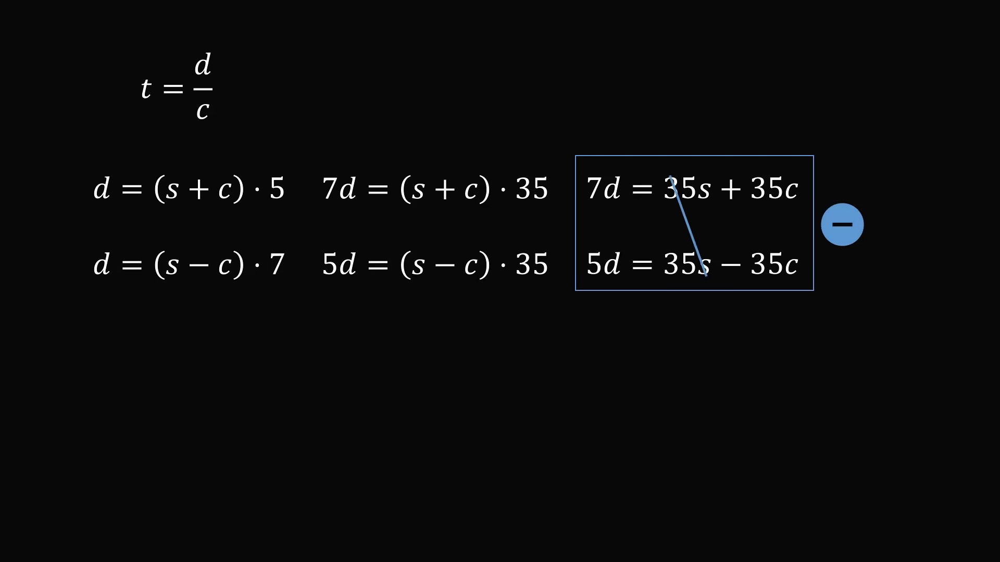
click(840, 224)
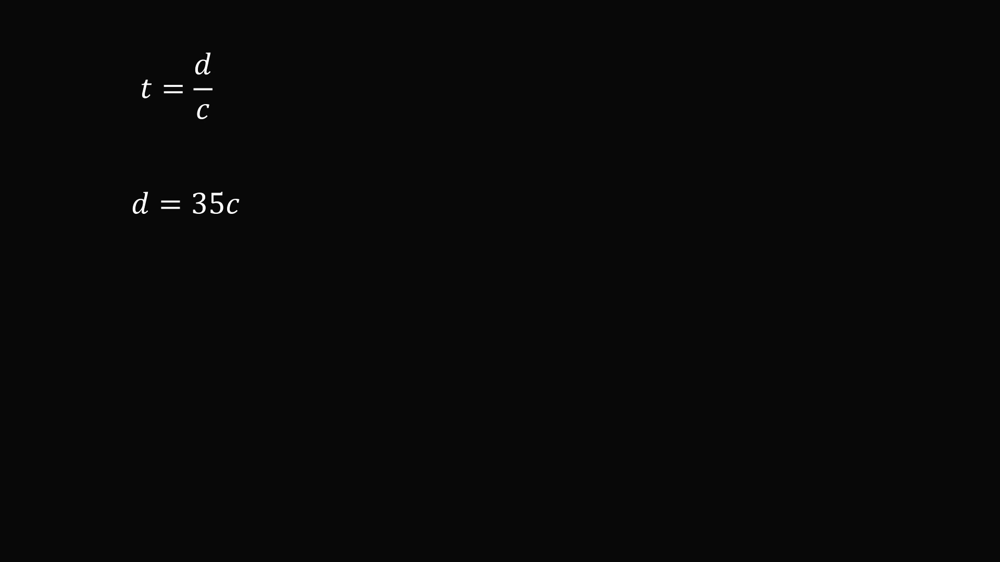
drag(144, 183, 185, 92)
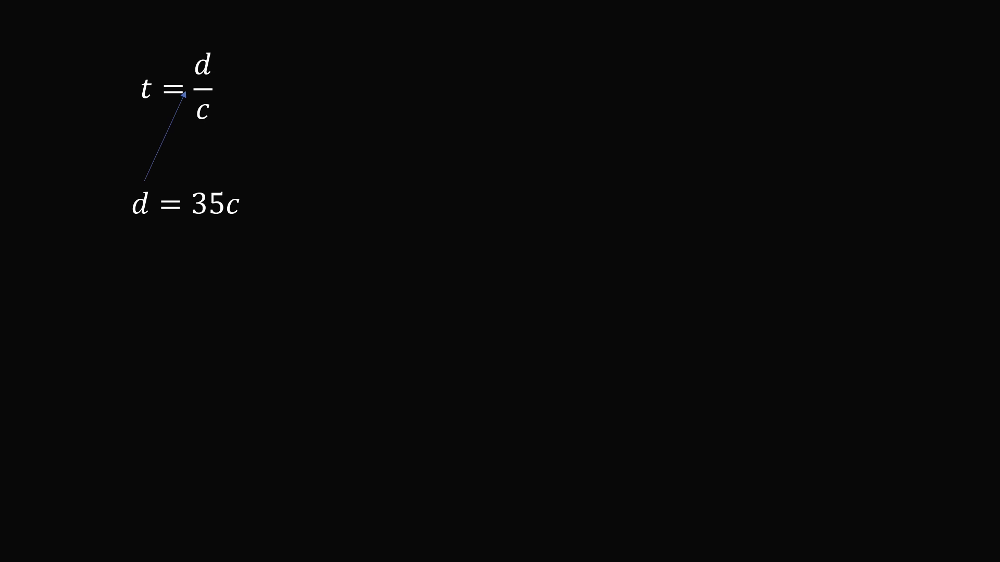